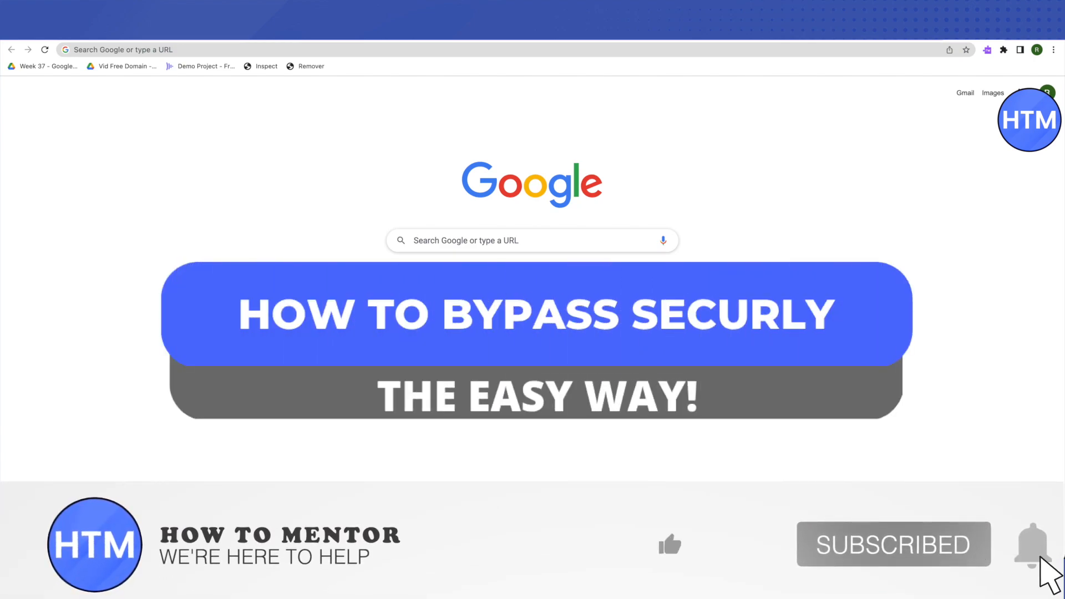
# - Focus the Chrome address bar on the new tab page, showing history suggestions
pyautogui.click(669, 544)
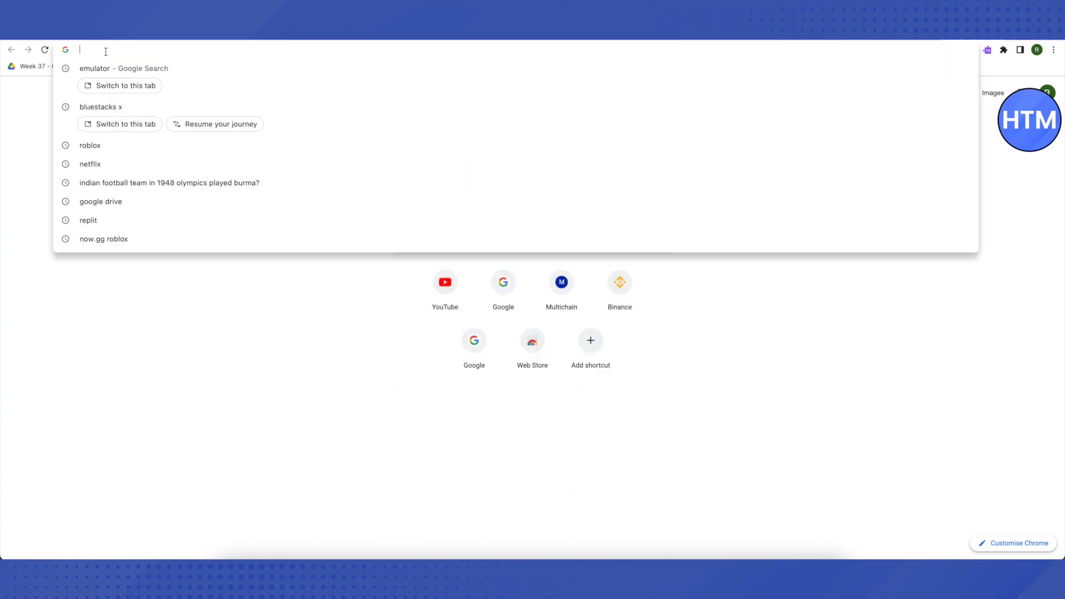
pyautogui.write('https://visualmath.art/')
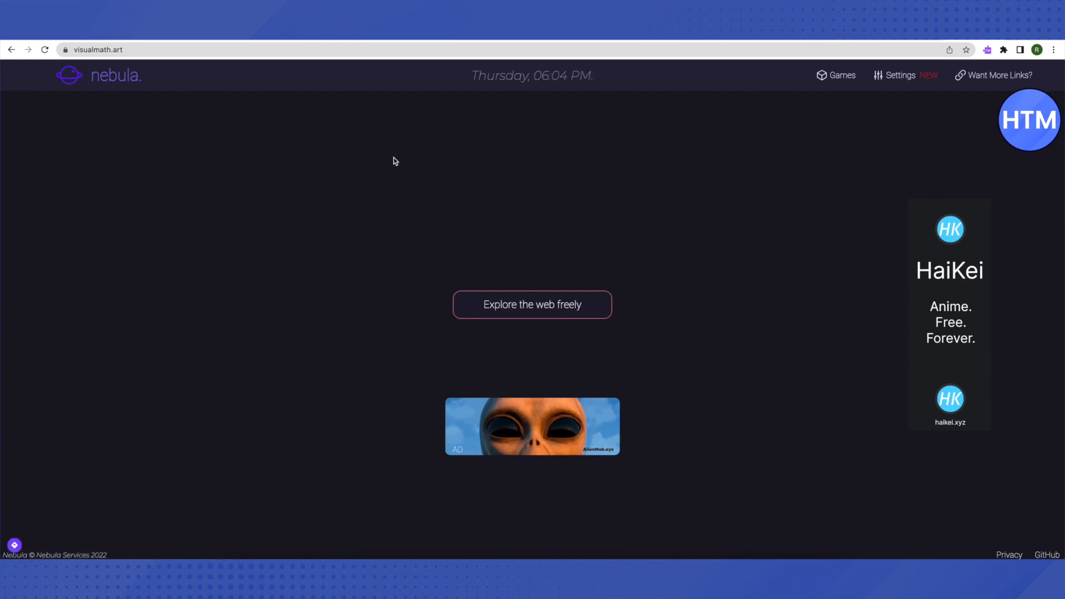
# - Search for 'Discord' through the Nebula proxy to get Google results
pyautogui.click(532, 304)
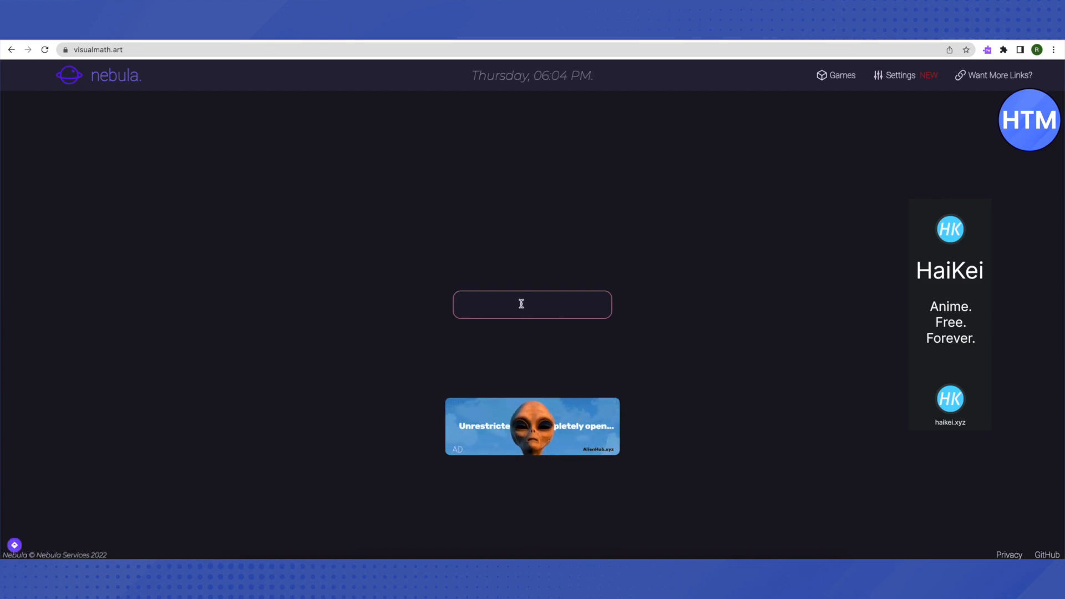
pyautogui.write('D')
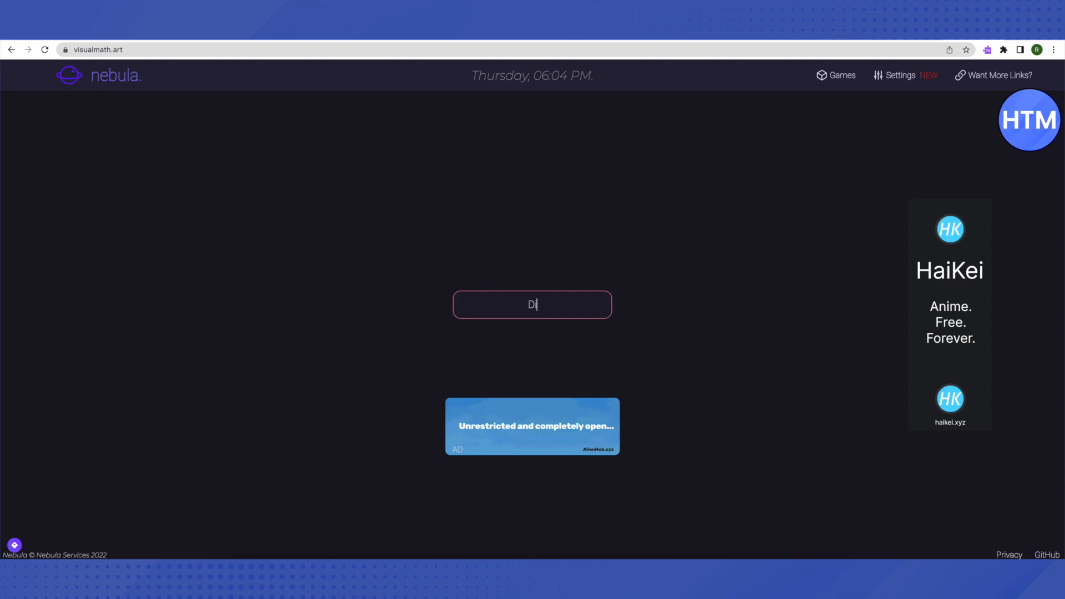
pyautogui.write('iscord')
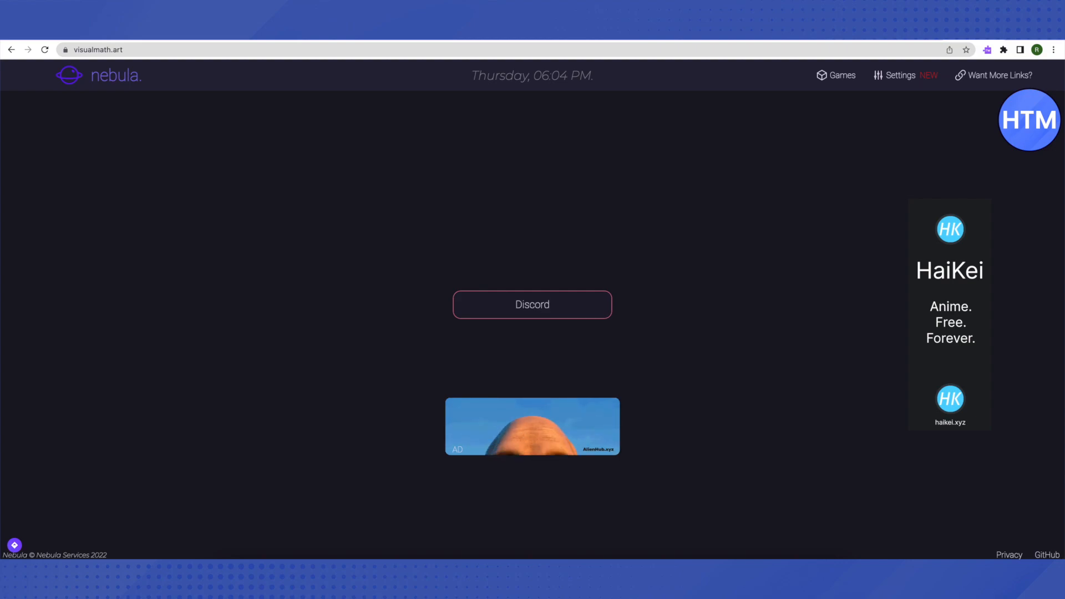
pyautogui.click(532, 304)
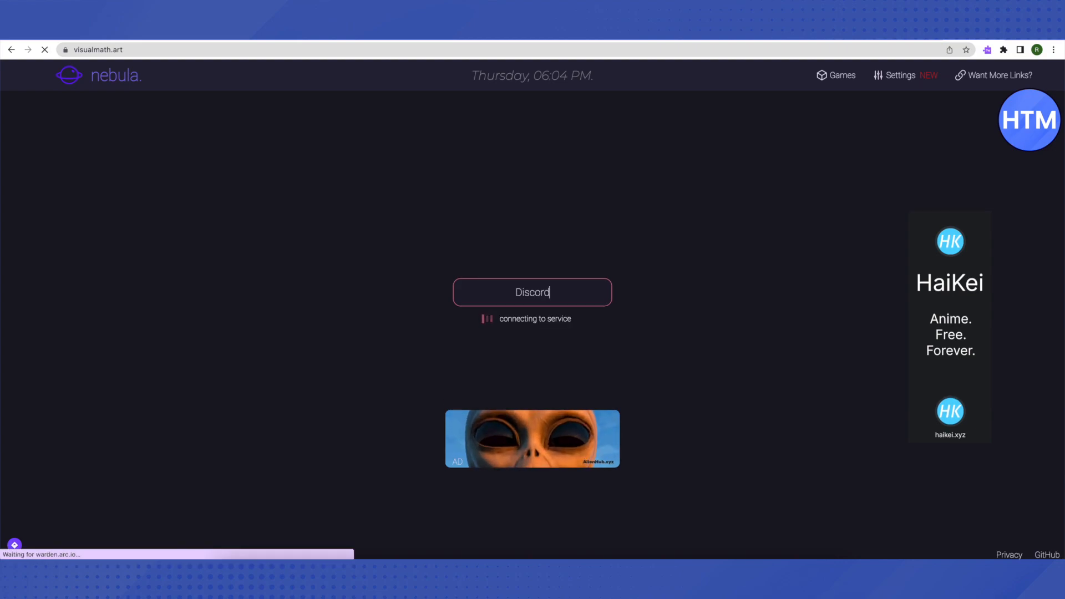
pyautogui.press('Return')
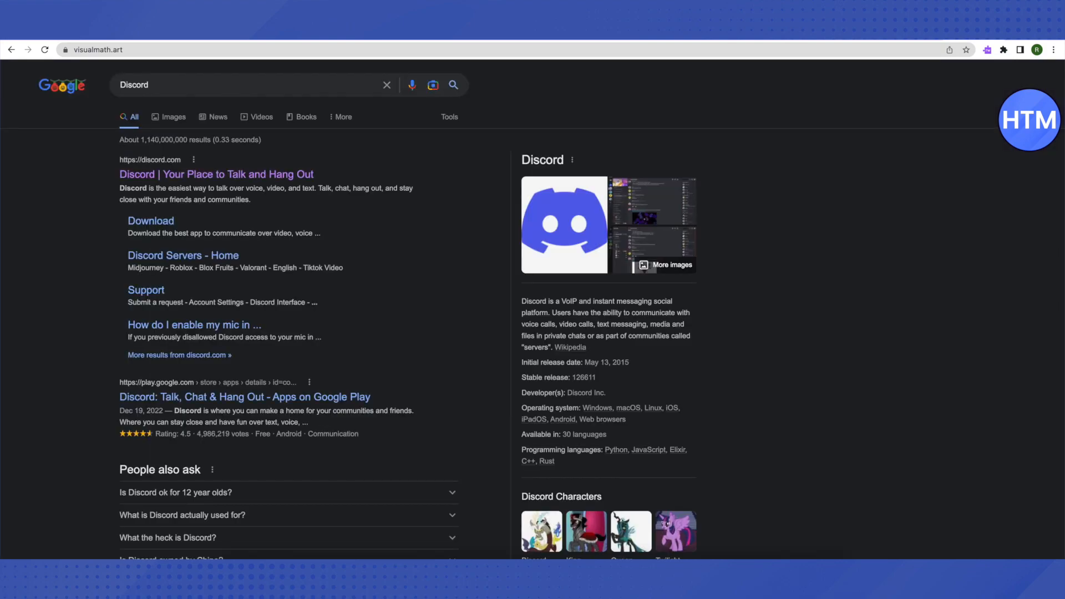
pyautogui.rightClick(216, 174)
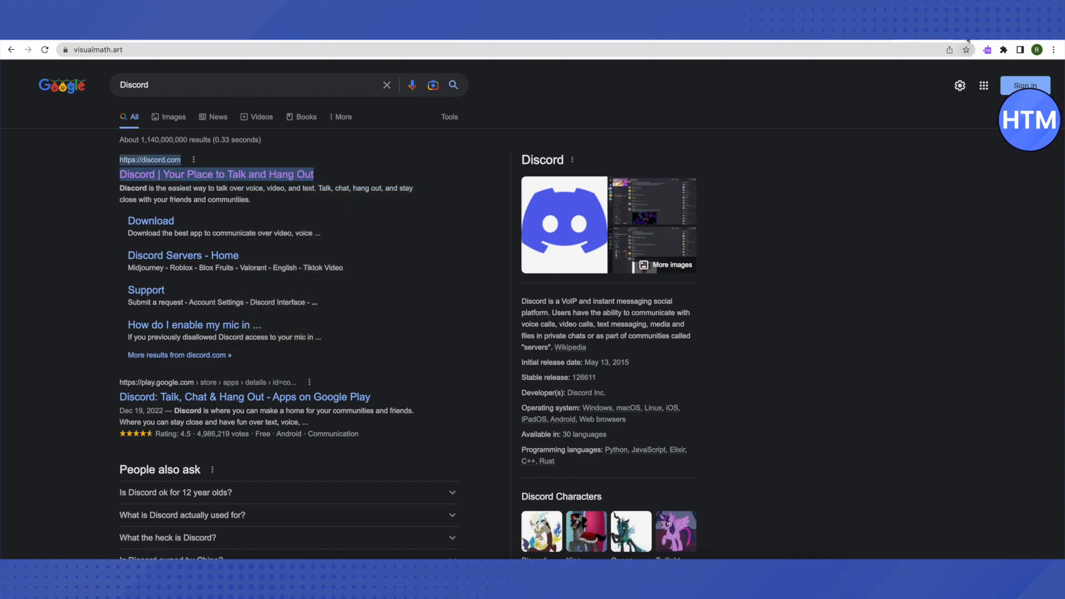
pyautogui.click(216, 174)
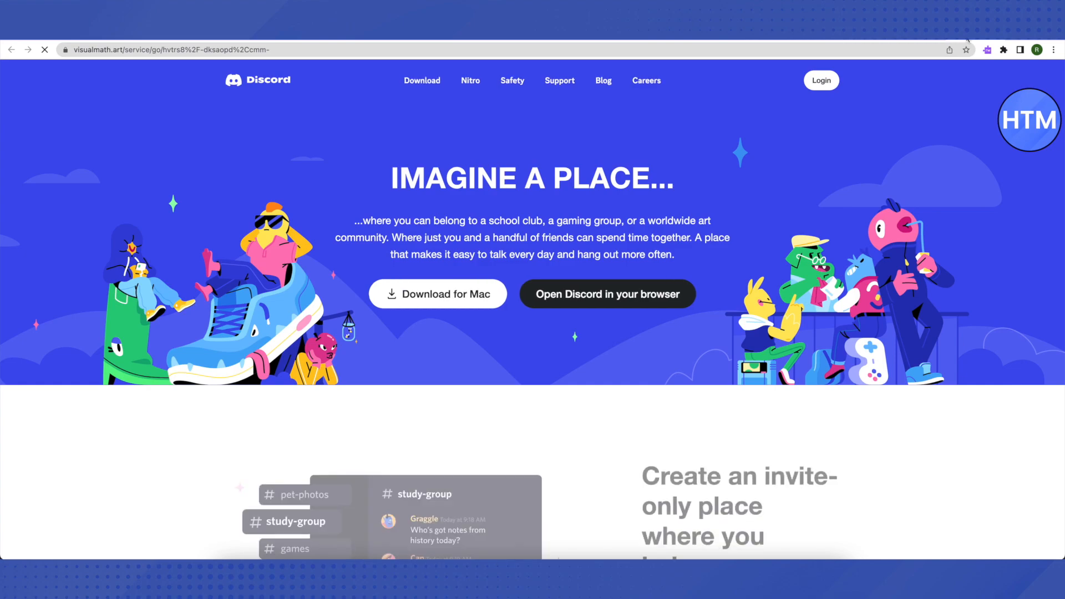
# - Scroll down the Discord homepage loaded through the proxy
pyautogui.scroll(-3)
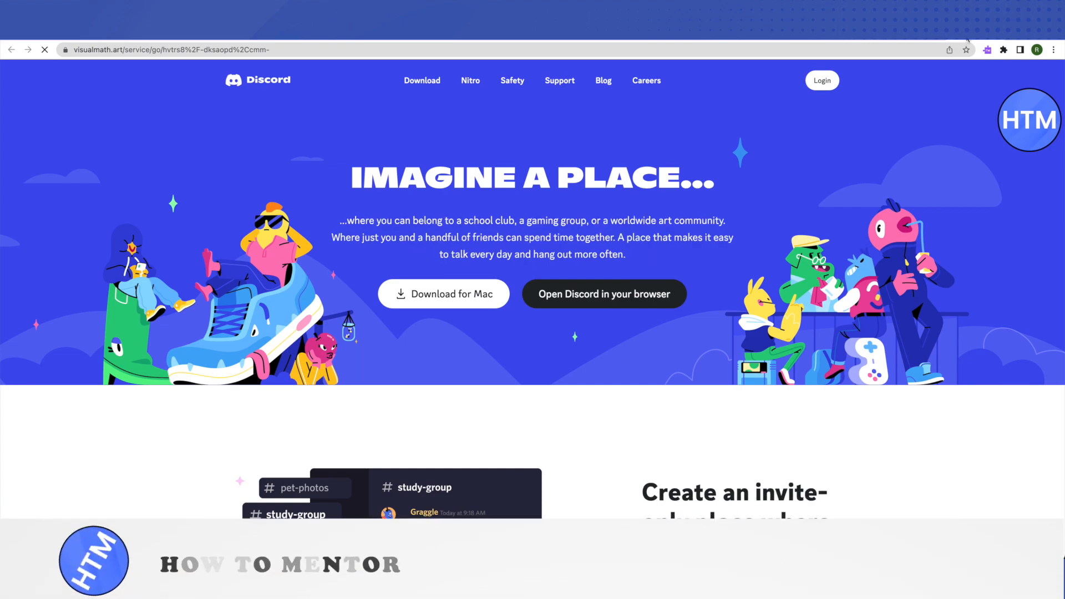